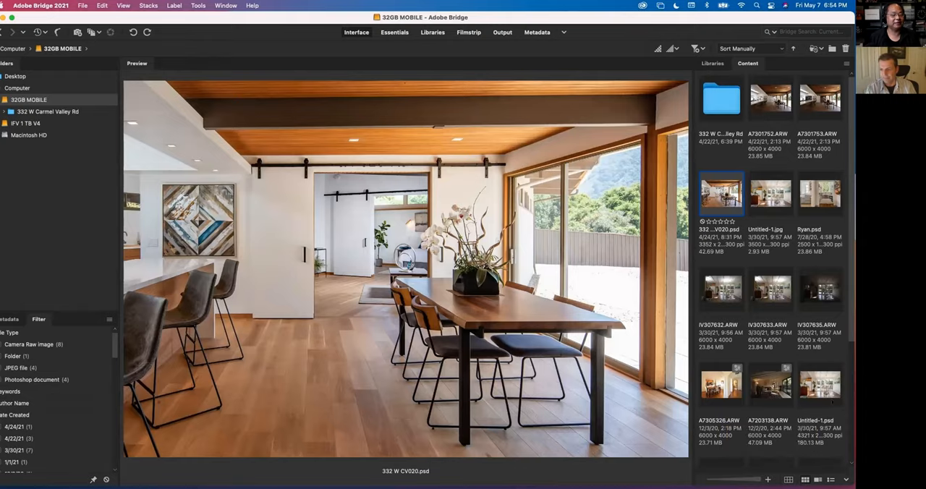
Step: Open the A7305328.ARW arched dining-room raw photo from Bridge into Camera Raw
{"action": "left_click", "coordinate": [721, 384]}
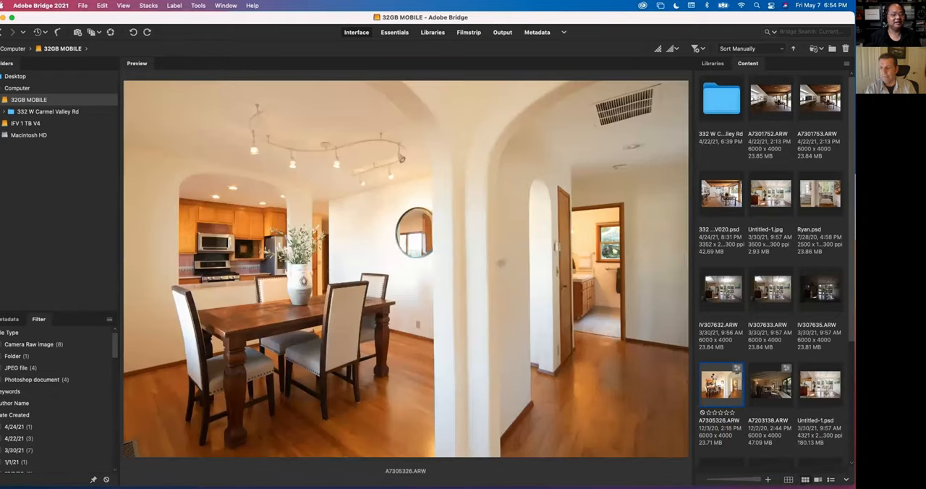
{"action": "double_click", "coordinate": [720, 385]}
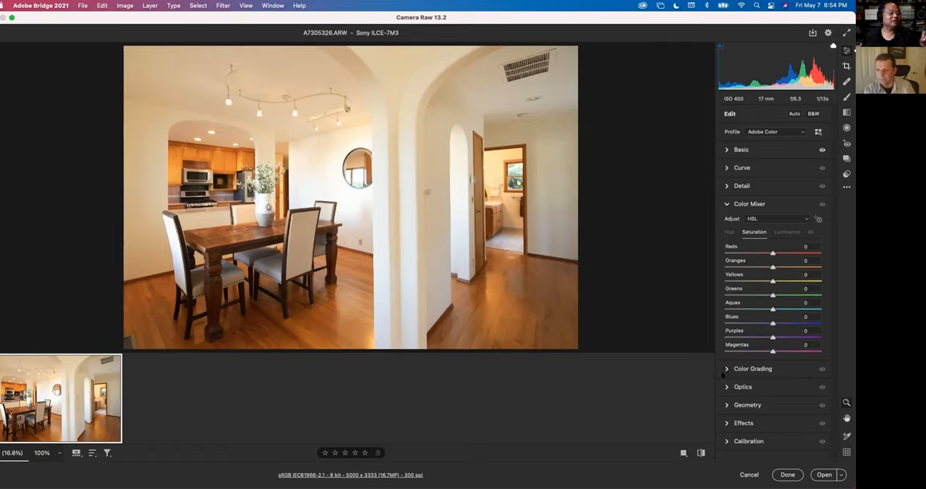
{"action": "mouse_move", "coordinate": [695, 368]}
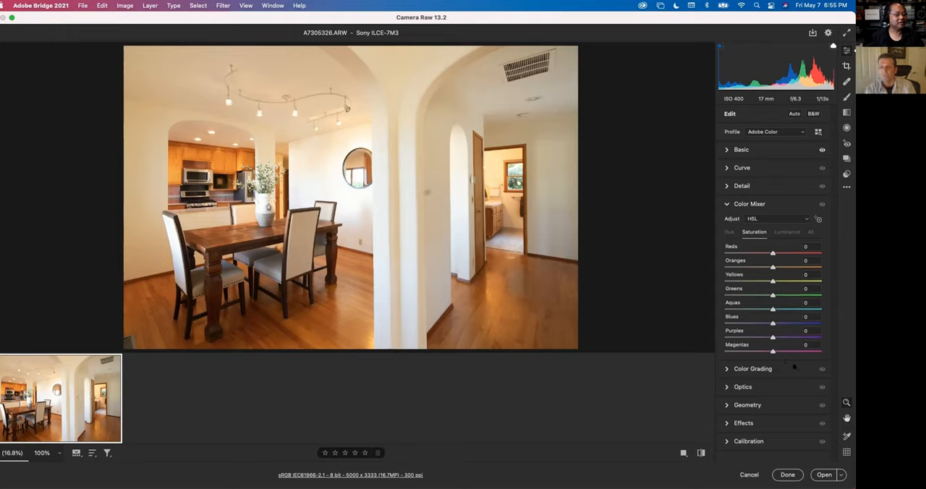
{"action": "mouse_move", "coordinate": [790, 364]}
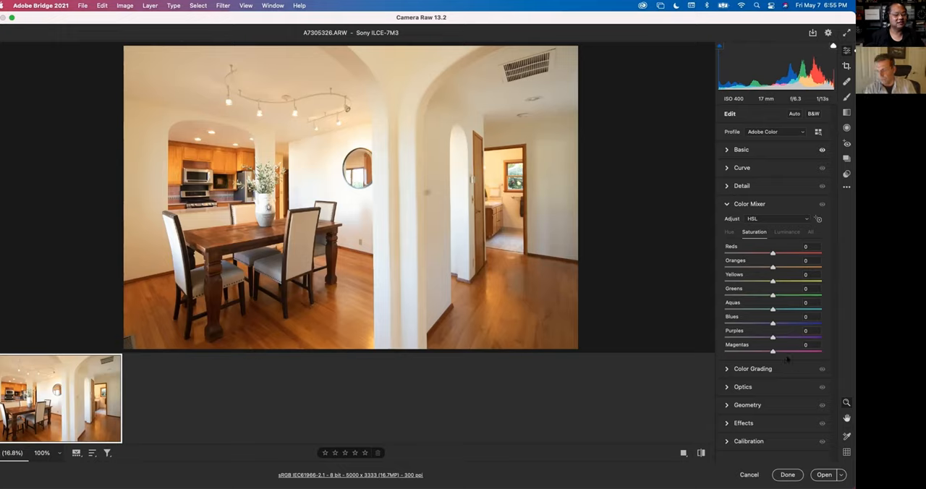
Step: Expand the Basic panel and push the dining-room photo's overall Saturation up to an extreme
{"action": "left_click", "coordinate": [741, 151]}
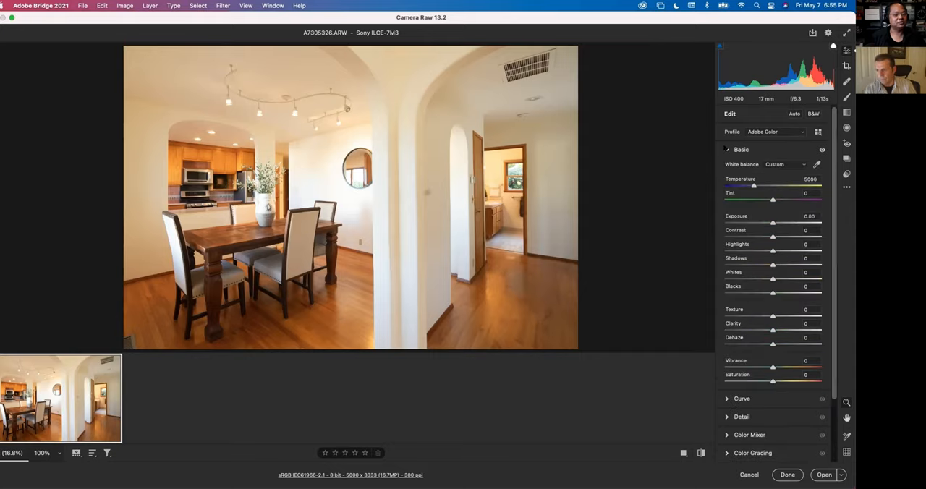
{"action": "left_click_drag", "start_coordinate": [773, 382], "coordinate": [799, 382]}
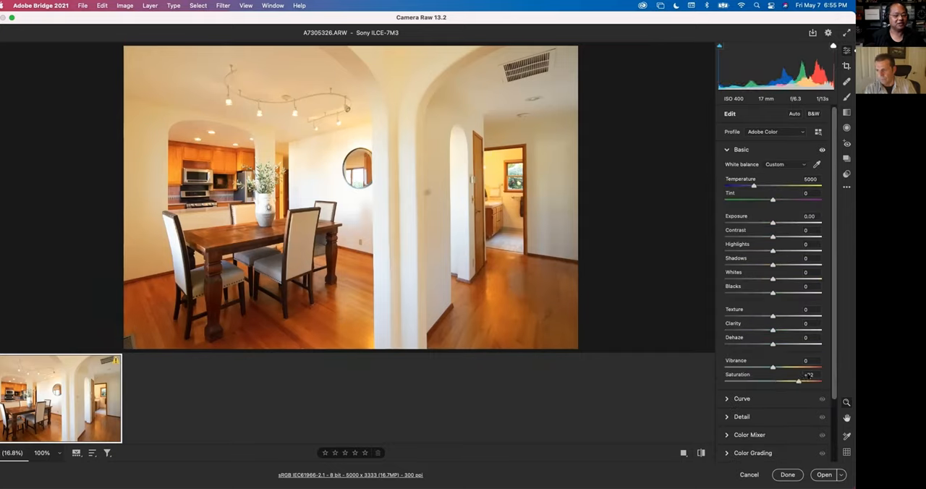
{"action": "left_click_drag", "start_coordinate": [799, 382], "coordinate": [822, 382]}
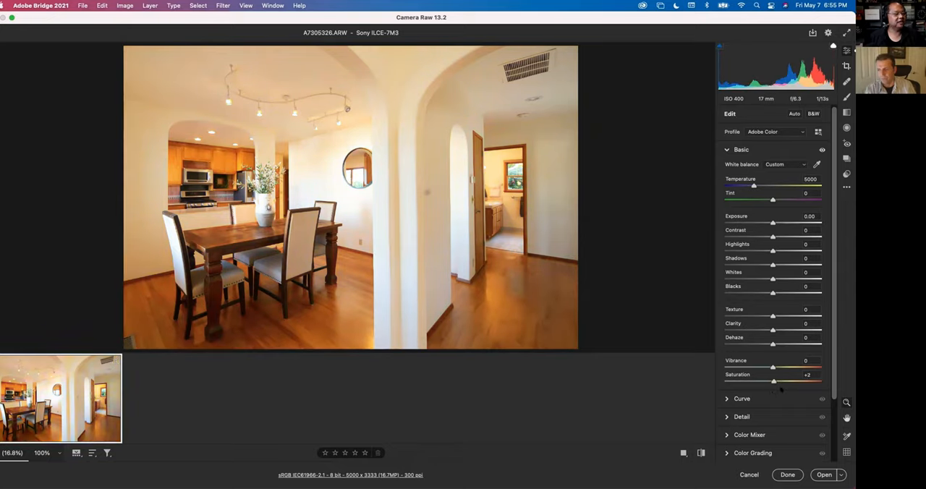
{"action": "mouse_move", "coordinate": [280, 131]}
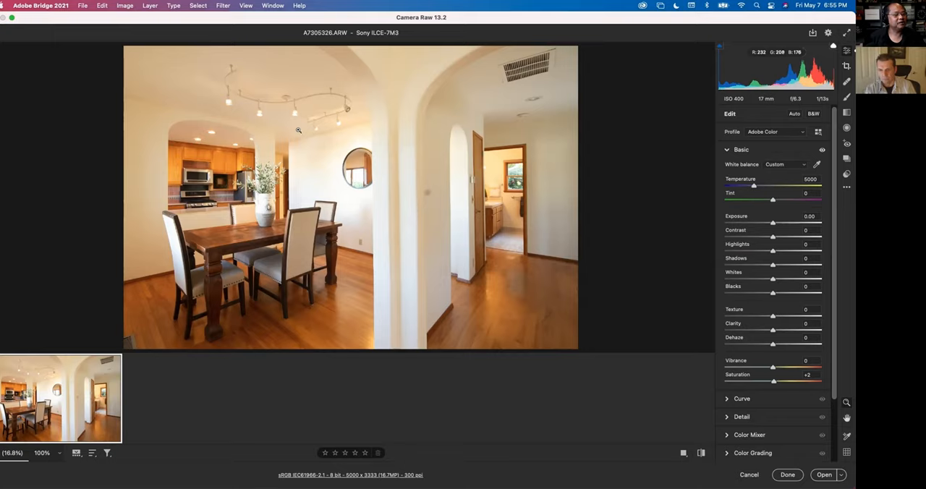
{"action": "mouse_move", "coordinate": [297, 114]}
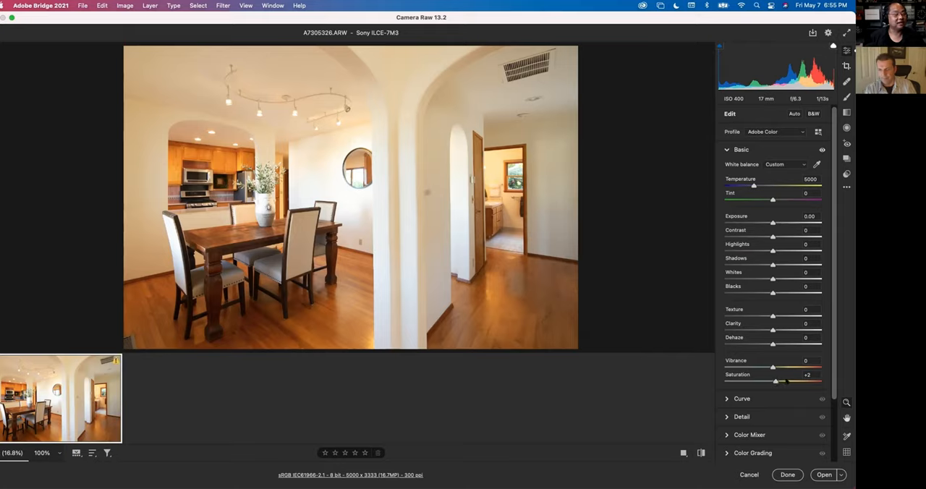
{"action": "left_click_drag", "start_coordinate": [775, 382], "coordinate": [822, 382]}
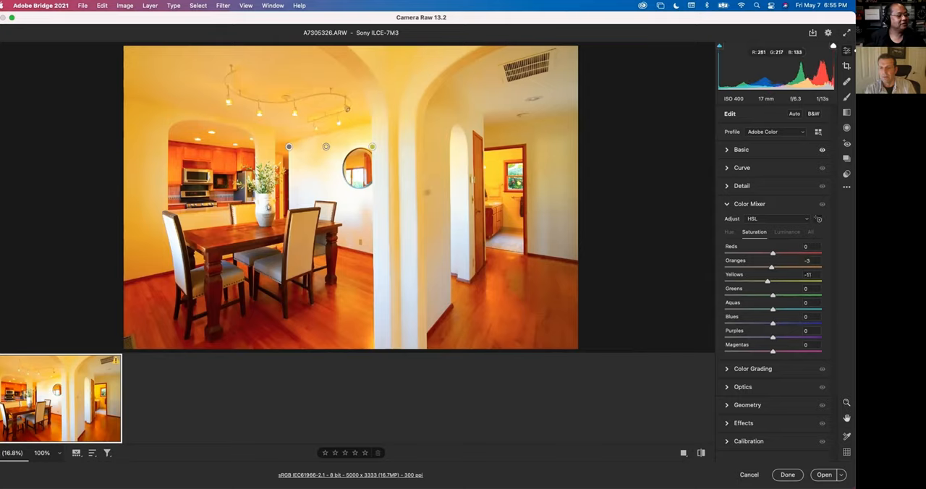
Step: In Color Mixer Saturation, pull the Yellows and Oranges sliders below zero and partly back
{"action": "left_click_drag", "start_coordinate": [770, 281], "coordinate": [761, 281]}
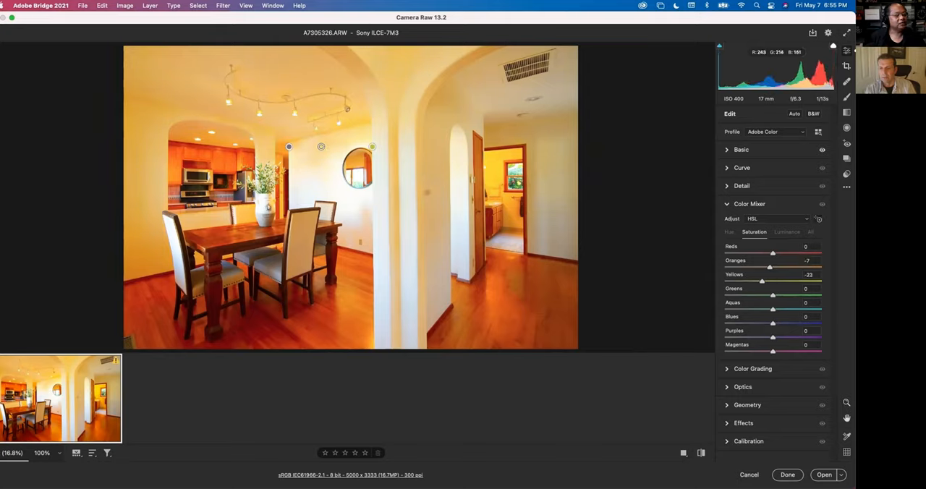
{"action": "left_click_drag", "start_coordinate": [761, 281], "coordinate": [727, 281]}
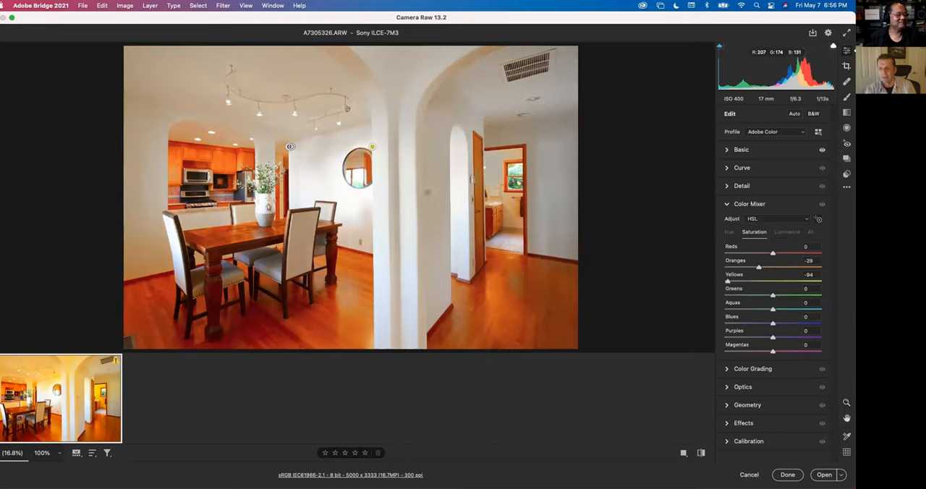
{"action": "left_click_drag", "start_coordinate": [727, 282], "coordinate": [738, 282]}
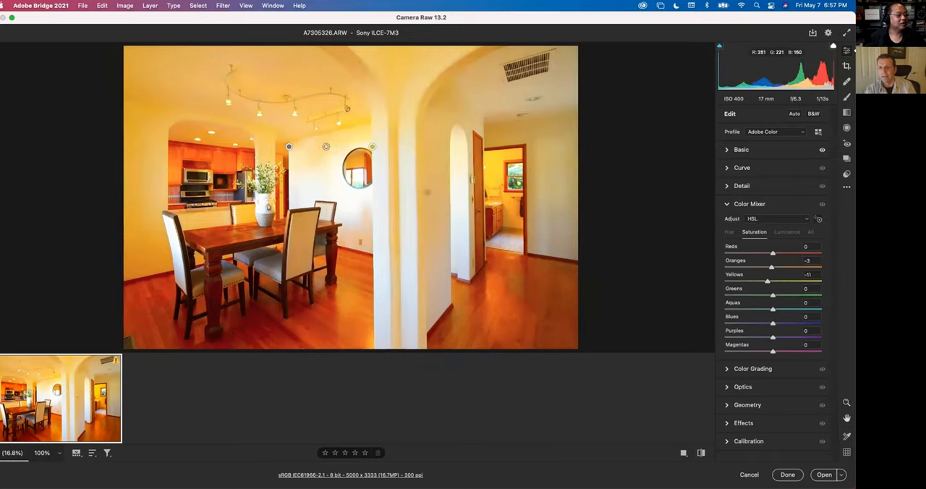
{"action": "left_click_drag", "start_coordinate": [769, 281], "coordinate": [758, 281]}
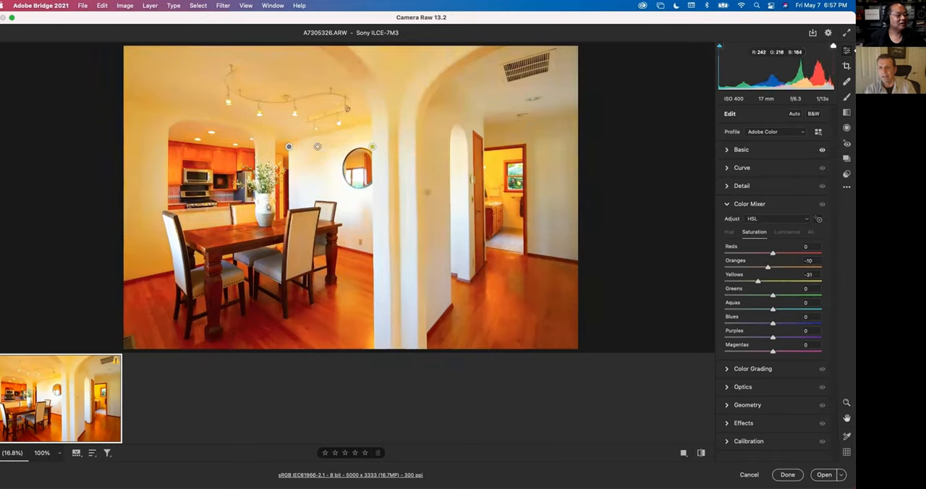
{"action": "left_click_drag", "start_coordinate": [767, 281], "coordinate": [755, 281]}
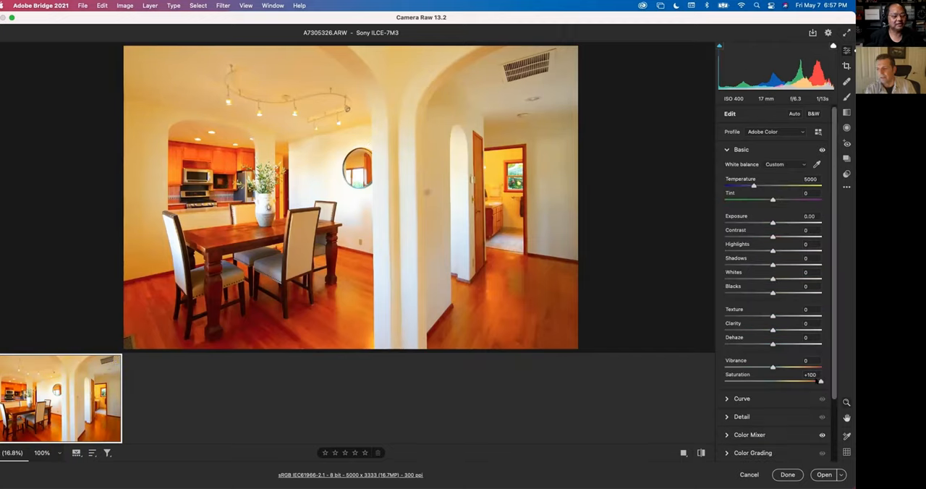
Step: Return overall Saturation to about 0 and brighten Exposure slightly
{"action": "left_click_drag", "start_coordinate": [818, 382], "coordinate": [773, 382]}
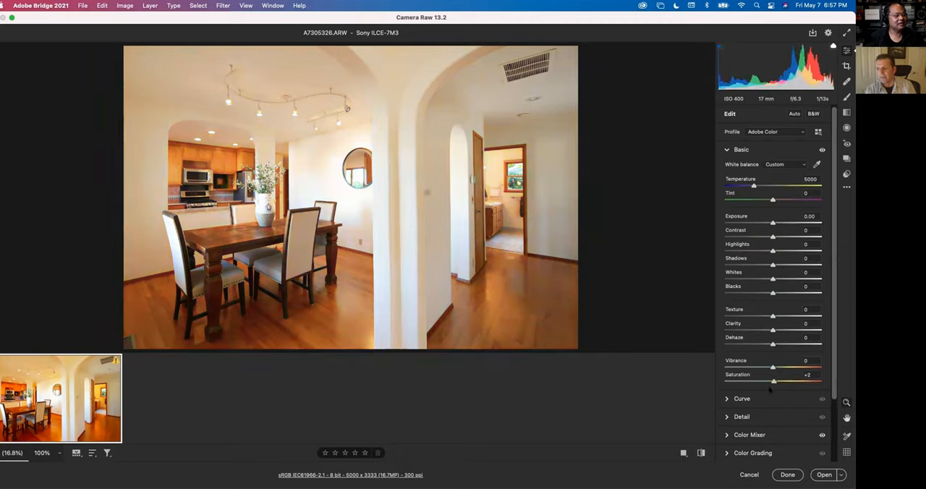
{"action": "left_click_drag", "start_coordinate": [776, 382], "coordinate": [773, 382]}
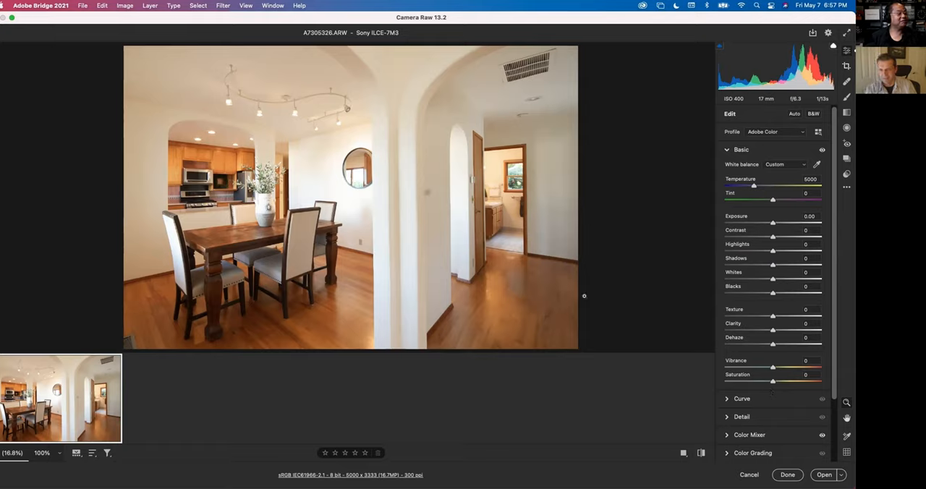
{"action": "mouse_move", "coordinate": [385, 150]}
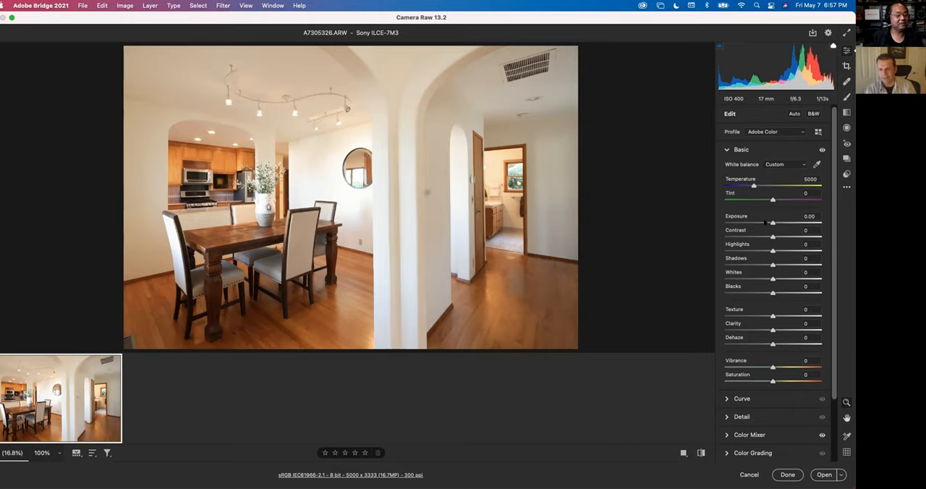
{"action": "left_click_drag", "start_coordinate": [773, 223], "coordinate": [770, 223]}
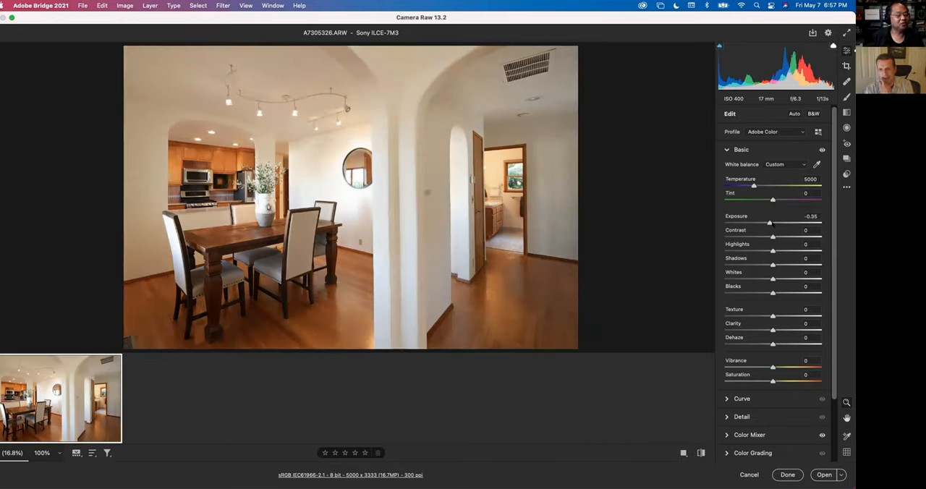
{"action": "left_click_drag", "start_coordinate": [773, 237], "coordinate": [776, 237]}
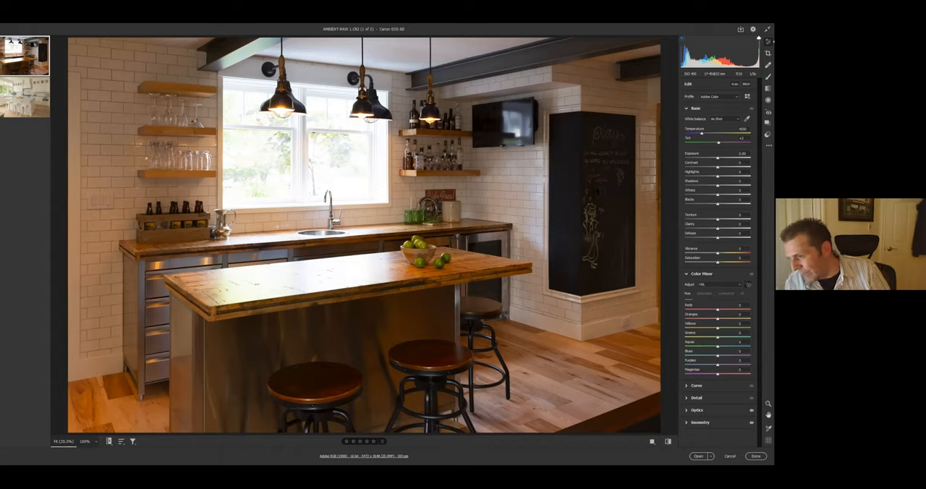
{"action": "left_click", "coordinate": [702, 273]}
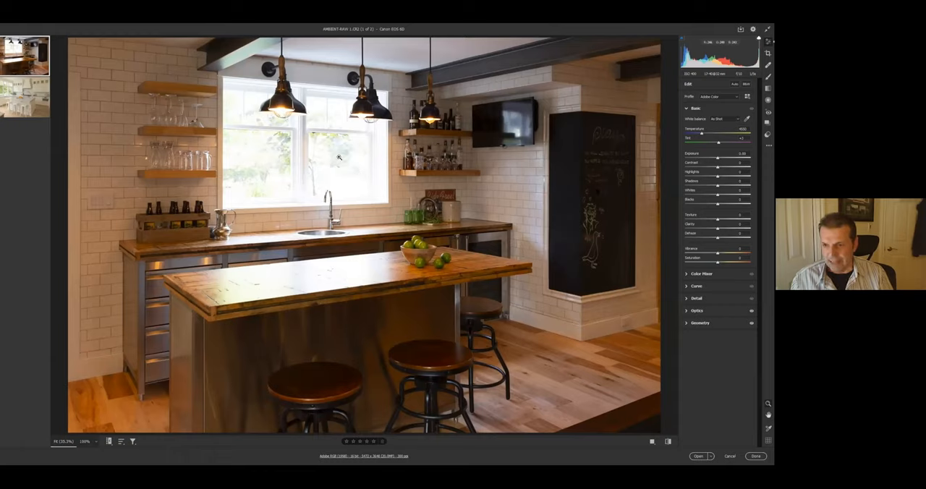
{"action": "mouse_move", "coordinate": [402, 179]}
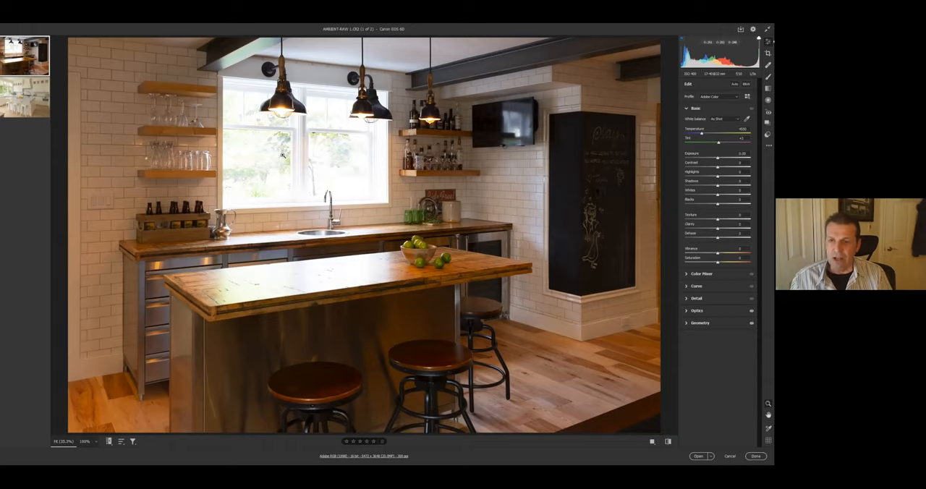
{"action": "mouse_move", "coordinate": [263, 184]}
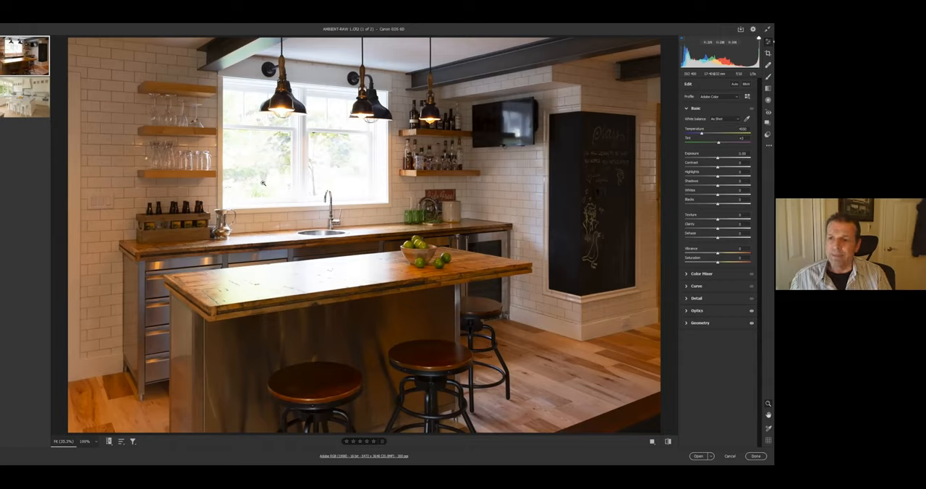
{"action": "mouse_move", "coordinate": [268, 200]}
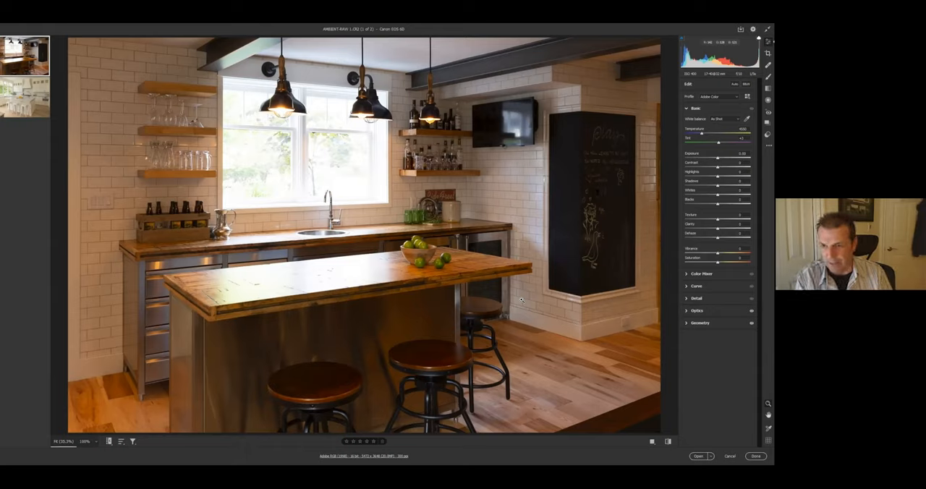
{"action": "mouse_move", "coordinate": [503, 301]}
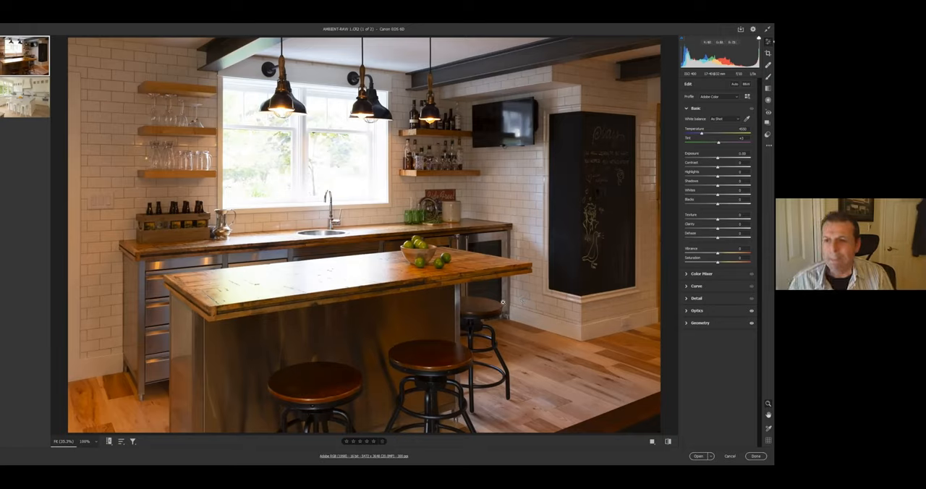
{"action": "mouse_move", "coordinate": [469, 306]}
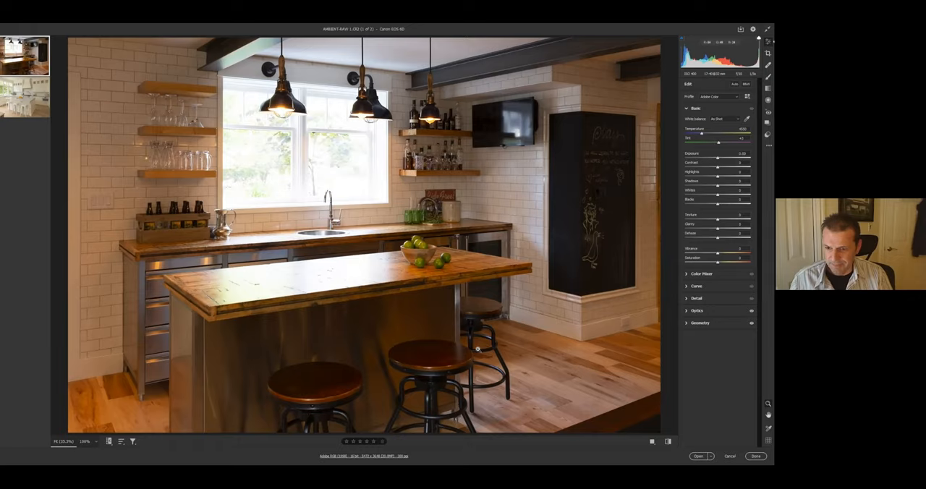
{"action": "mouse_move", "coordinate": [469, 367]}
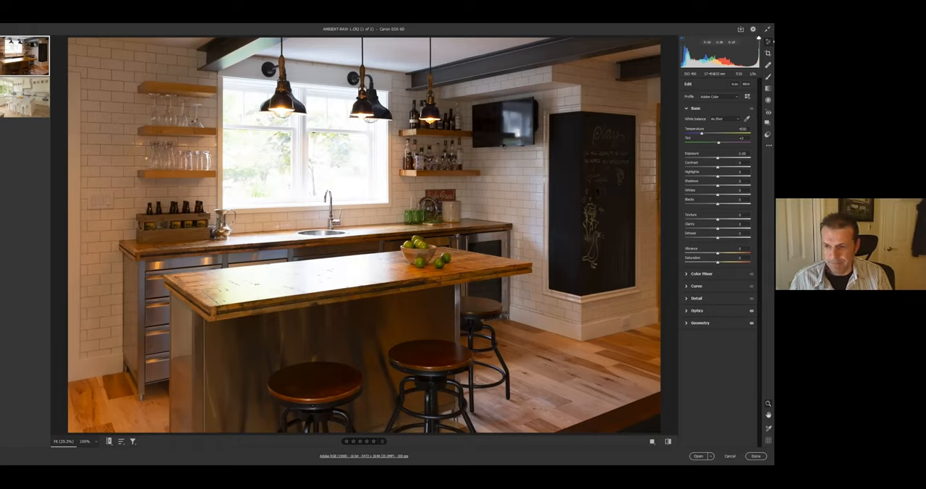
{"action": "mouse_move", "coordinate": [468, 372]}
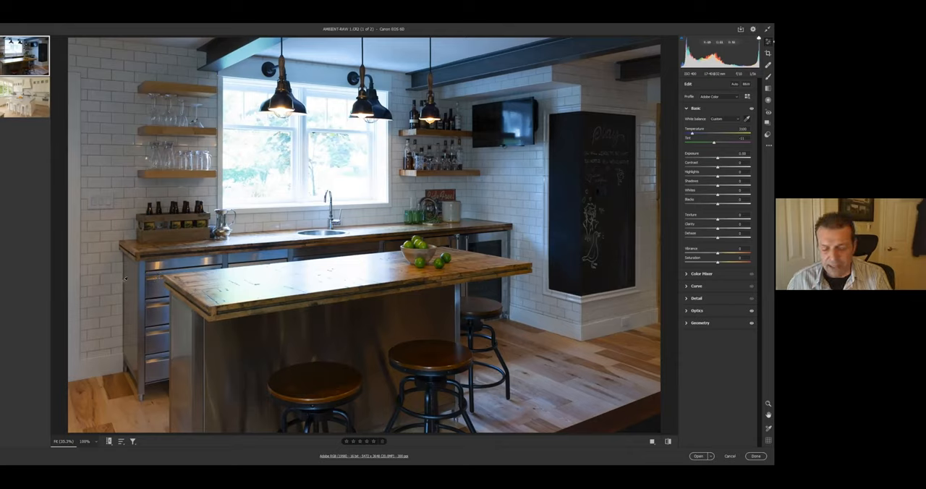
Step: Set a cooler white balance so the kitchen's tiled walls read neutral white
{"action": "left_click", "coordinate": [716, 118]}
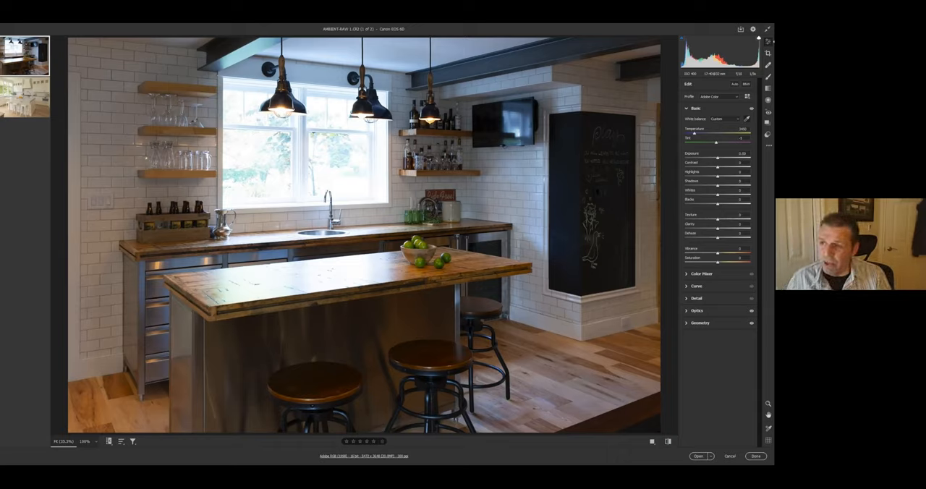
Step: Choose the Auto preset from the White Balance dropdown for the kitchen photo
{"action": "left_click", "coordinate": [727, 119]}
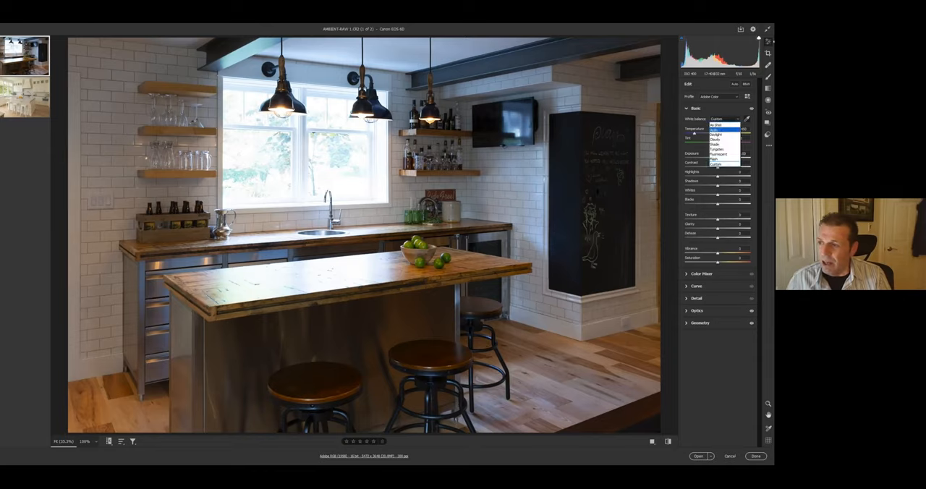
{"action": "left_click", "coordinate": [716, 130]}
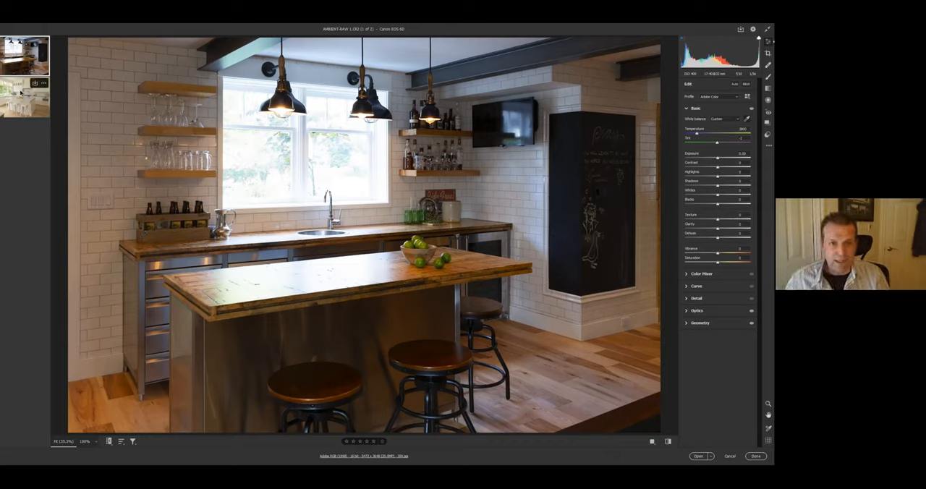
Step: Switch to the bright white kitchen photo from the filmstrip
{"action": "left_click", "coordinate": [26, 100]}
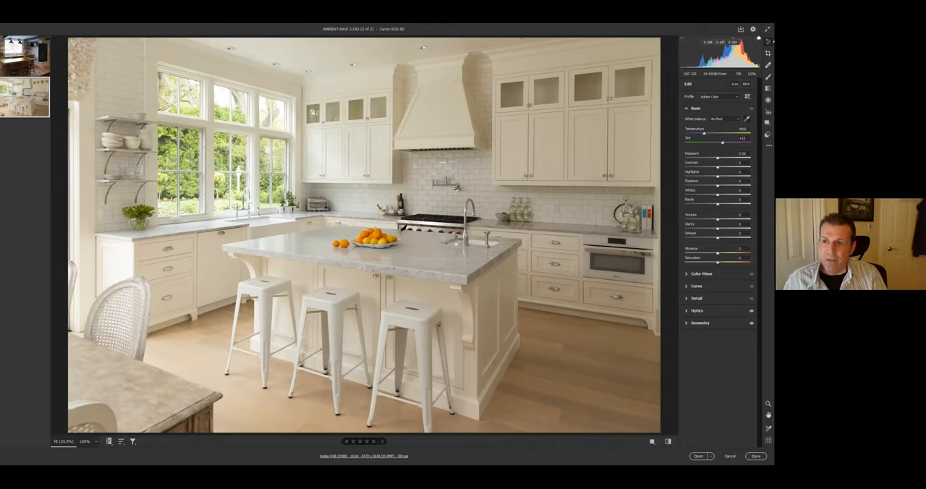
{"action": "mouse_move", "coordinate": [611, 146]}
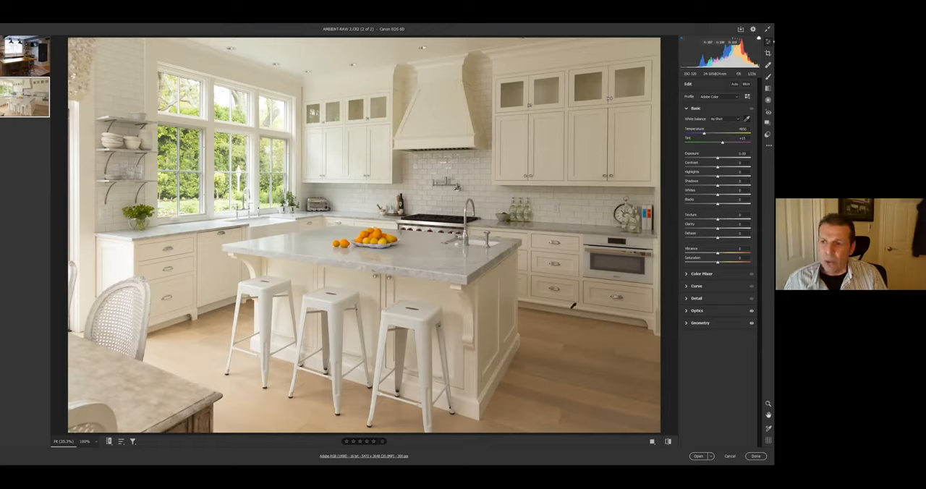
{"action": "mouse_move", "coordinate": [364, 178]}
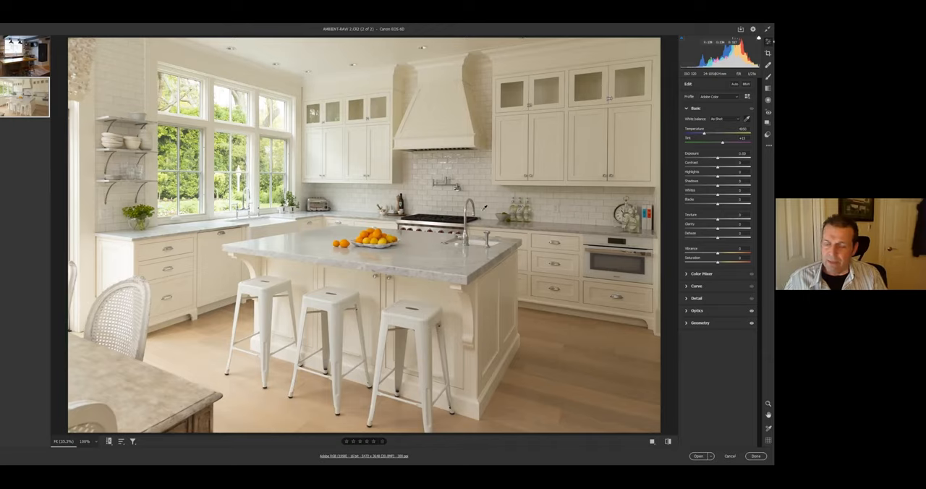
{"action": "mouse_move", "coordinate": [537, 194]}
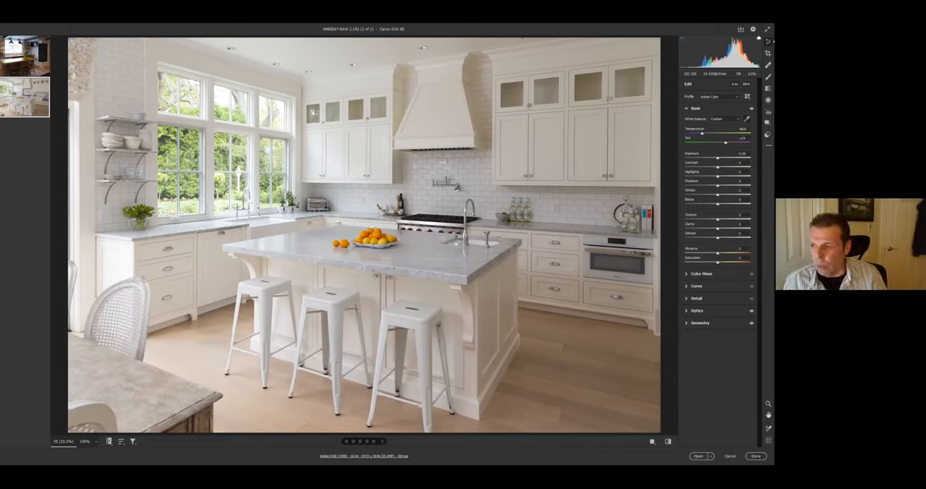
Step: Apply a White Balance preset such as Auto to the white kitchen photo
{"action": "left_click", "coordinate": [724, 119]}
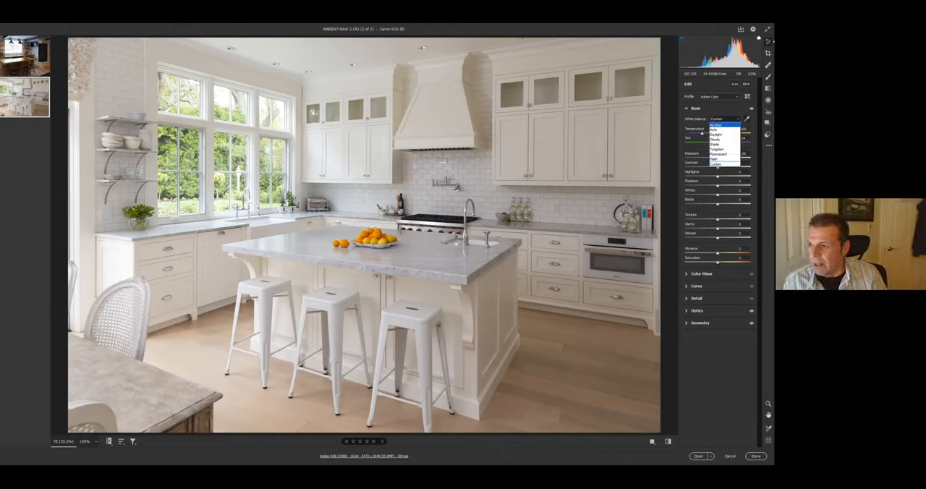
{"action": "left_click", "coordinate": [717, 128]}
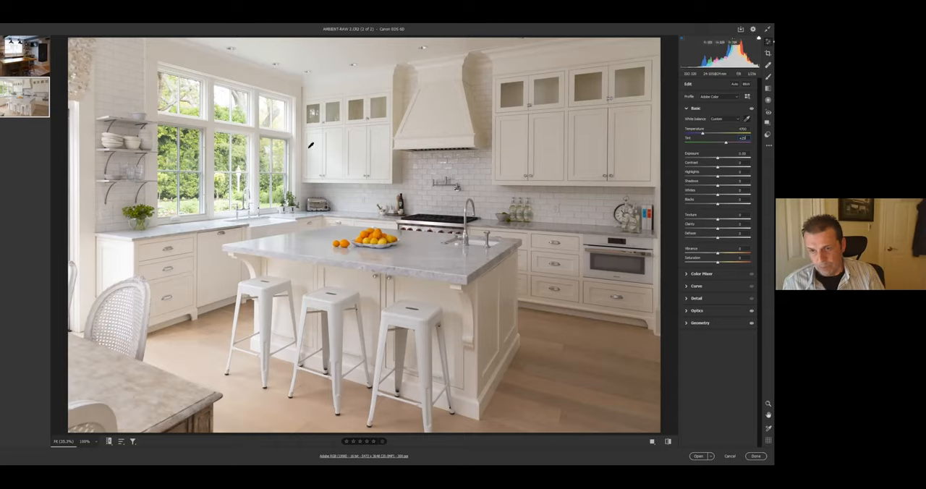
{"action": "mouse_move", "coordinate": [350, 150]}
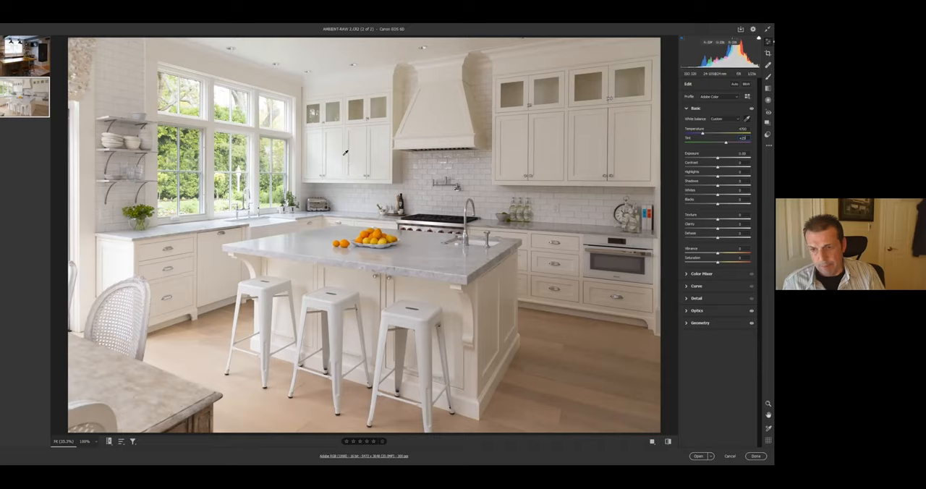
{"action": "mouse_move", "coordinate": [316, 161]}
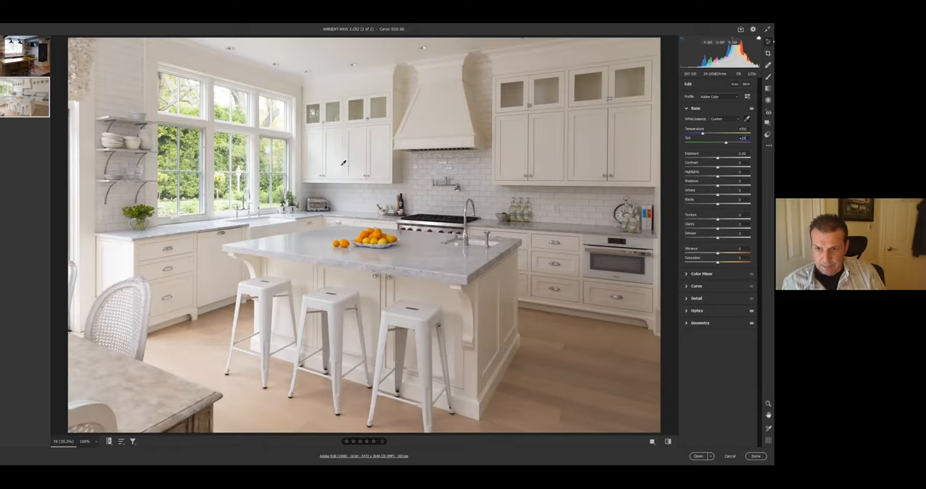
{"action": "mouse_move", "coordinate": [344, 140]}
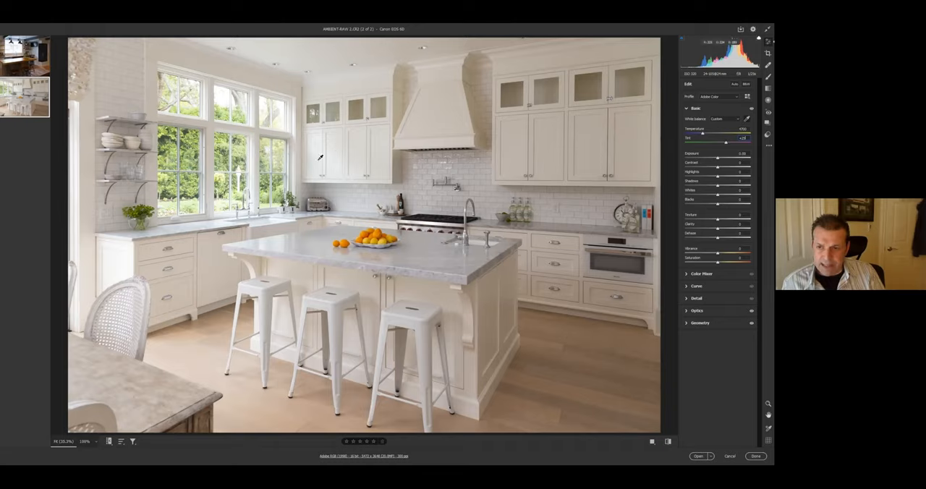
{"action": "mouse_move", "coordinate": [333, 156]}
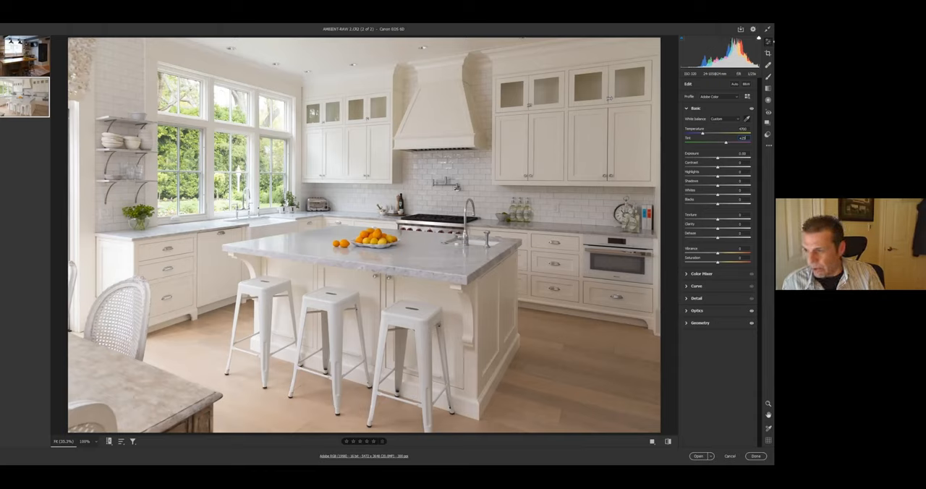
Step: Raise the white kitchen photo's overall Saturation and reveal the Color Mixer adjustments
{"action": "left_click_drag", "start_coordinate": [724, 258], "coordinate": [750, 257]}
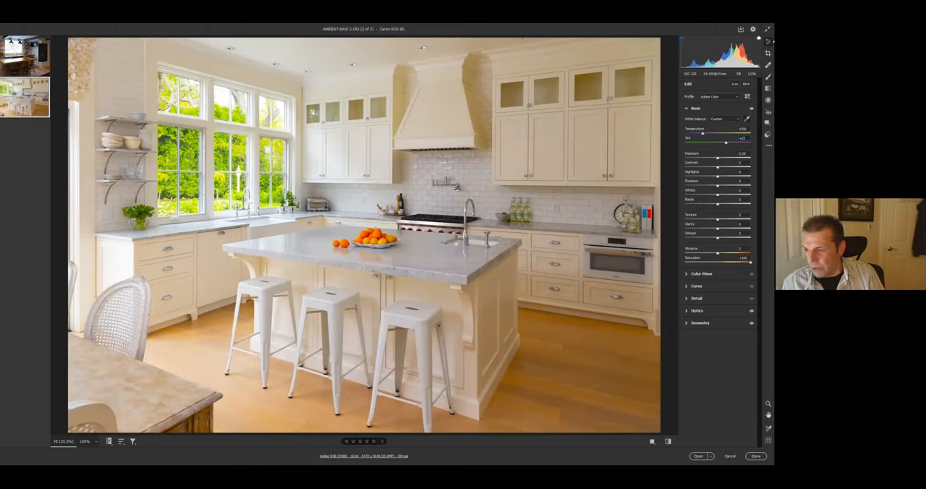
{"action": "left_click", "coordinate": [701, 274]}
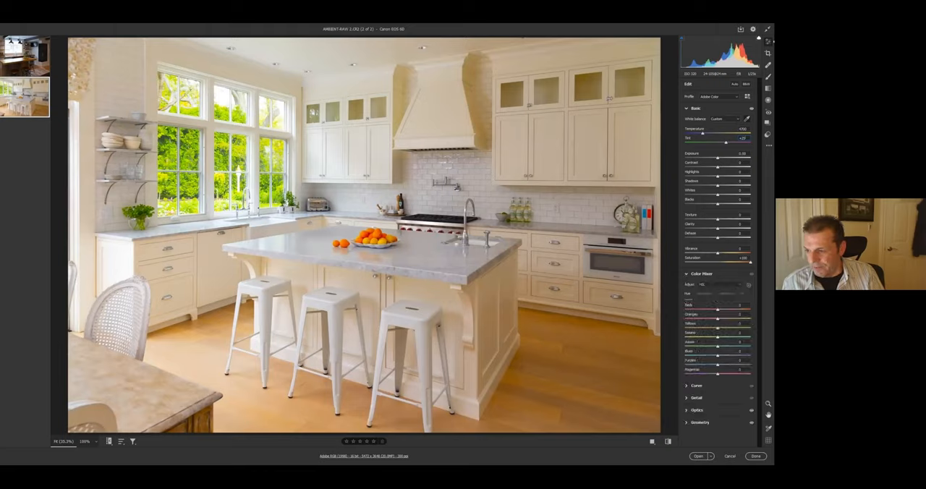